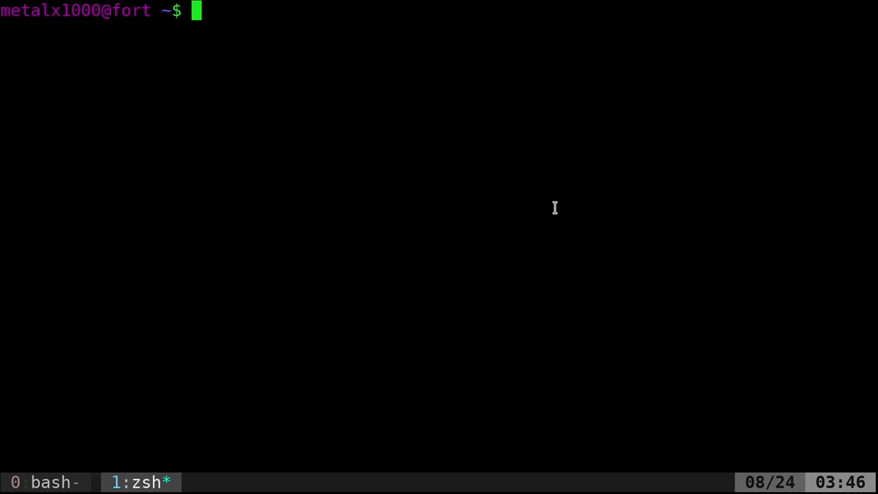
Step: Run free to print memory and swap usage in kilobytes, then begin a free variant
type("f")
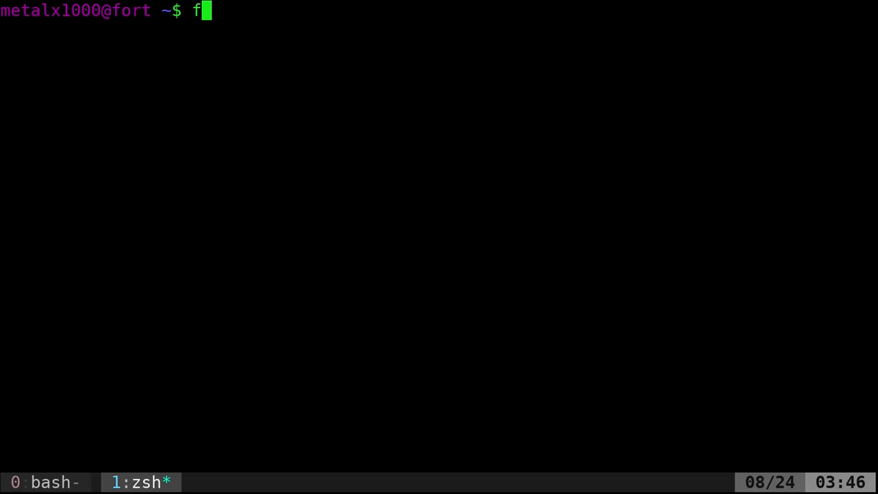
key("Return")
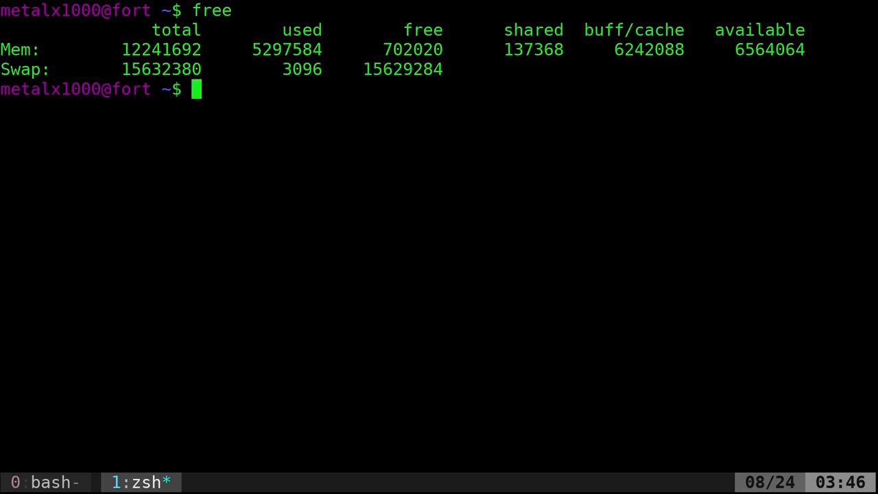
type("free -")
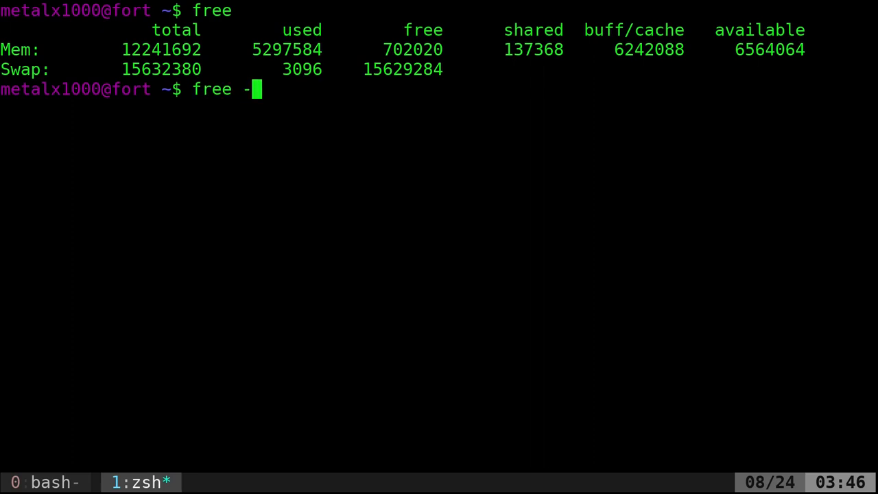
Step: Run free -h and highlight the 11Gi total and 5.0Gi used memory figures
key("Return")
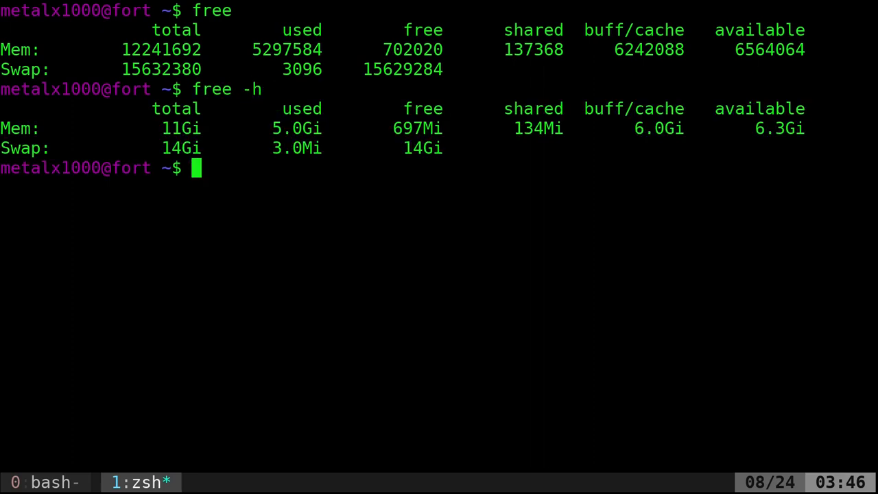
mouse_move(178, 129)
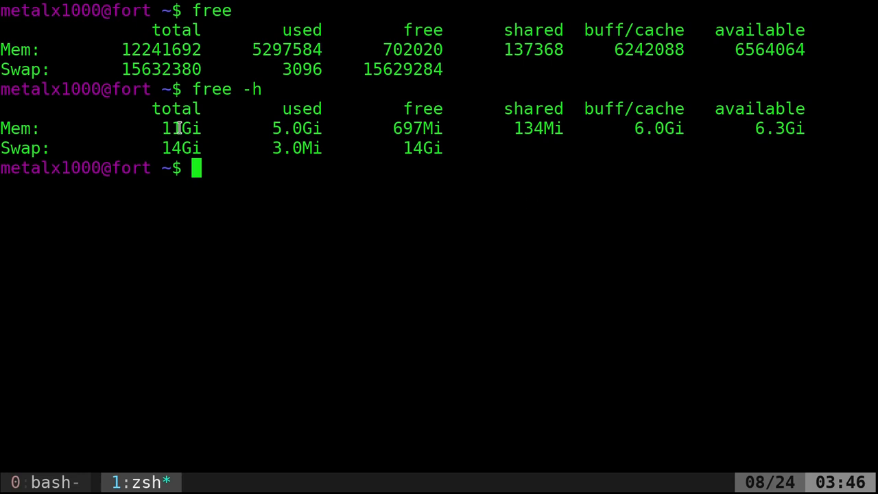
double_click(181, 129)
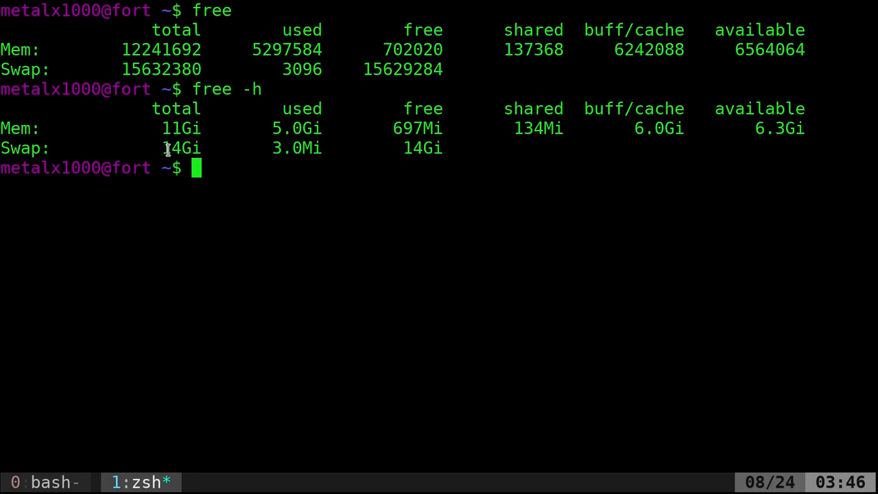
mouse_move(264, 127)
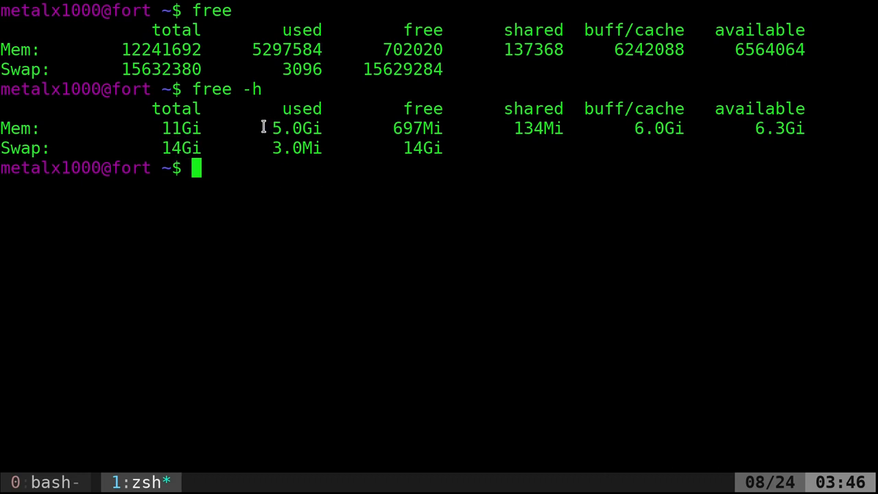
double_click(297, 129)
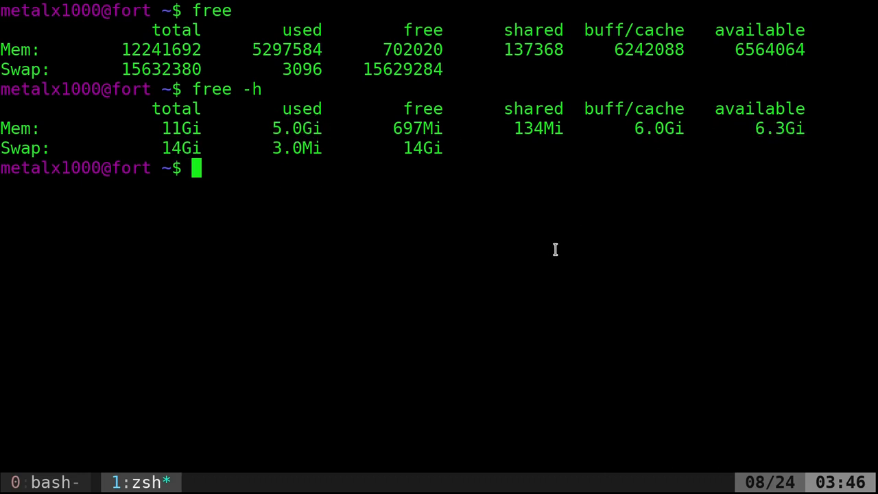
mouse_move(521, 245)
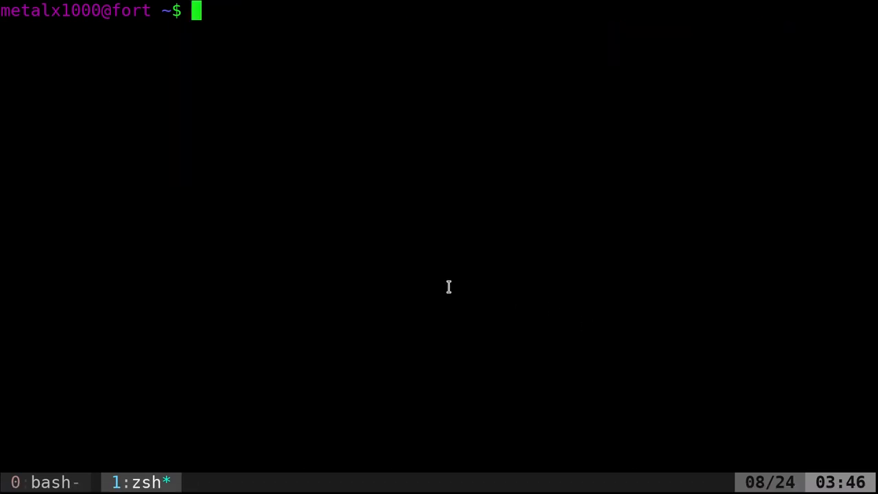
Step: Run lshw without root to list all hardware, then begin an lshw variant
type("lsh")
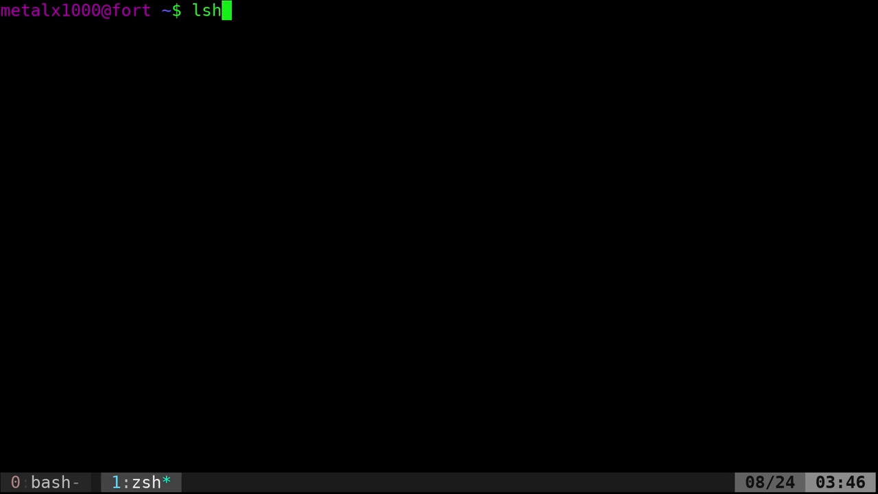
type("w")
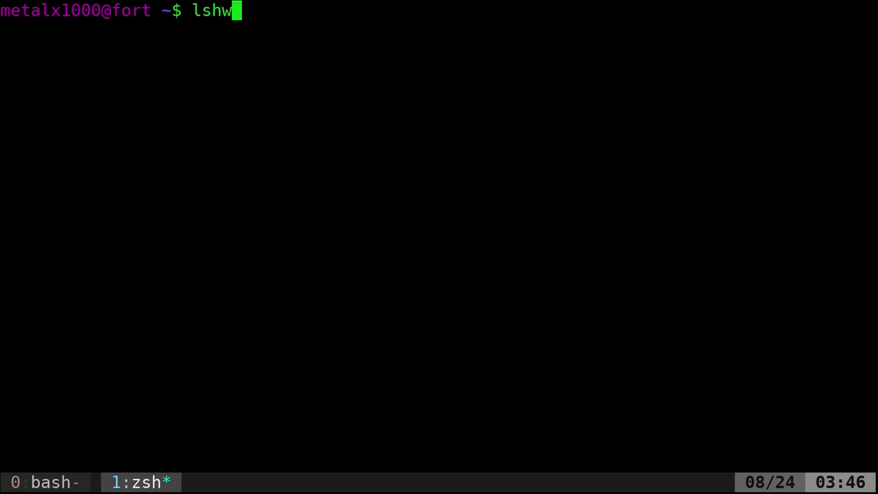
key("Return")
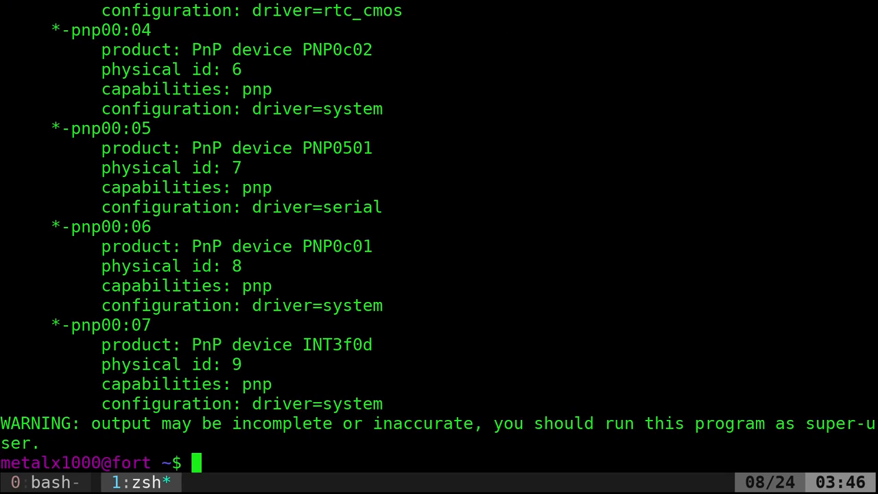
type("lshw -")
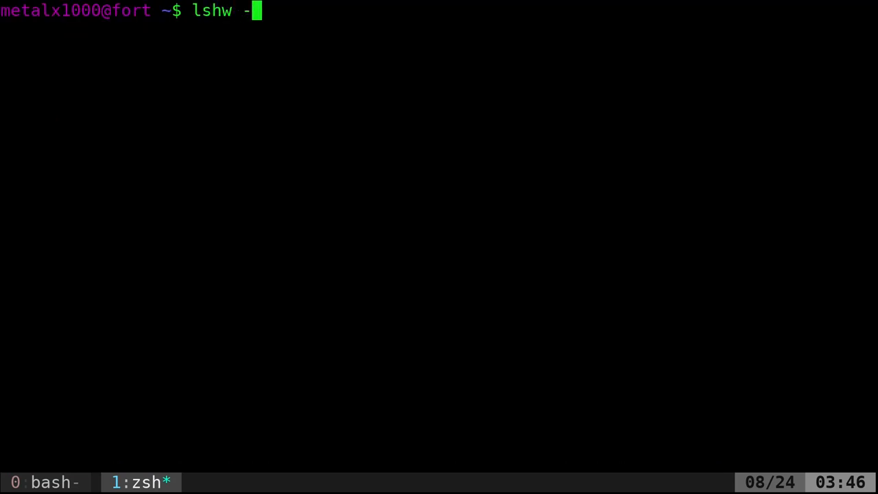
Step: Run lshw -C memory without sudo and highlight the 12GiB system memory size
type("C me")
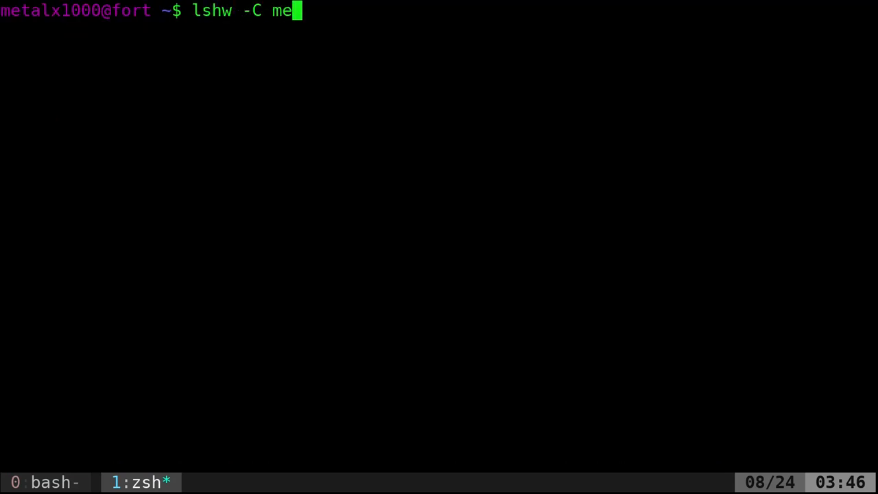
key("Return")
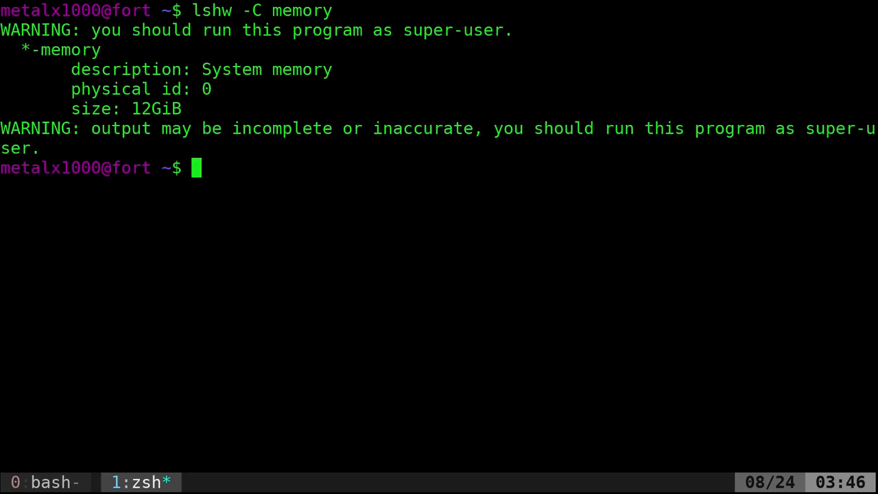
mouse_move(434, 293)
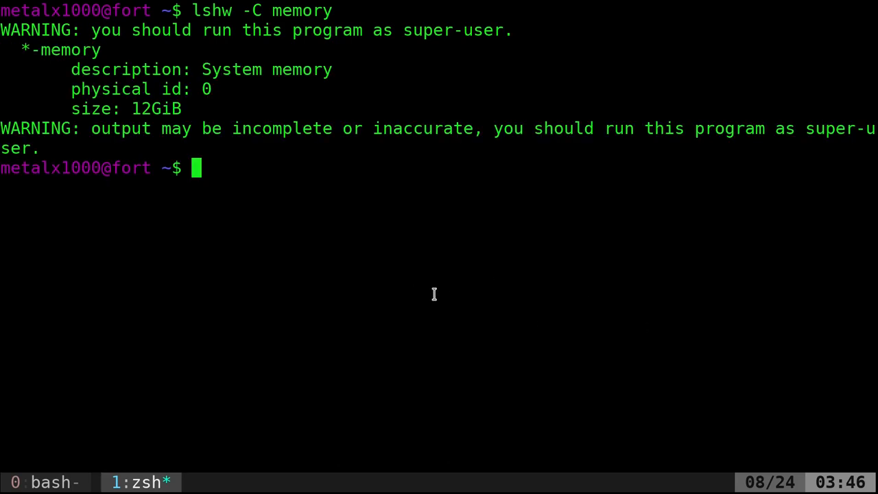
mouse_move(134, 109)
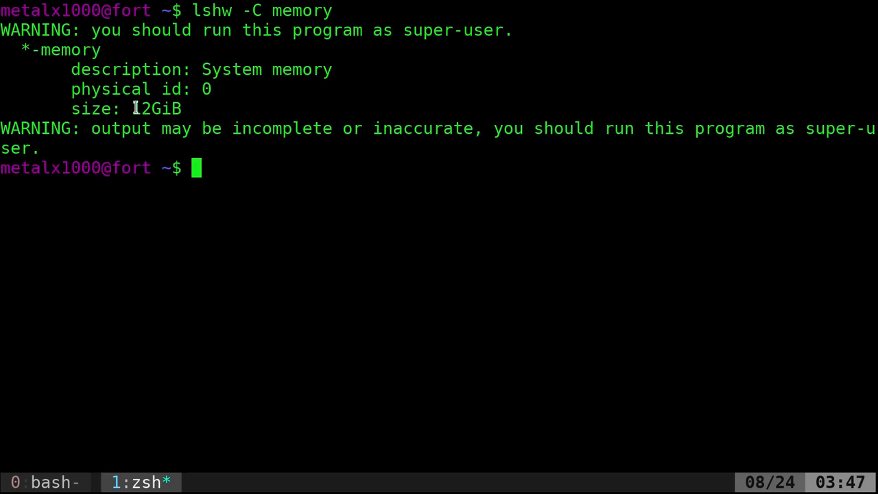
double_click(156, 109)
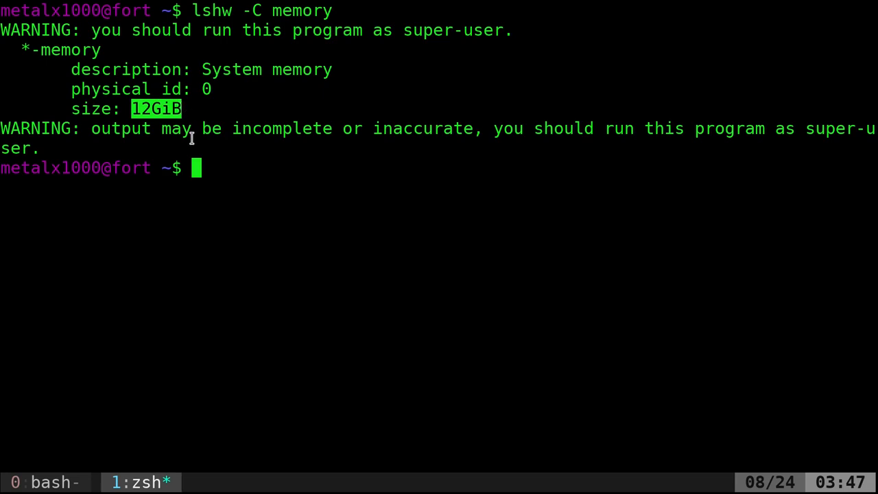
mouse_move(239, 179)
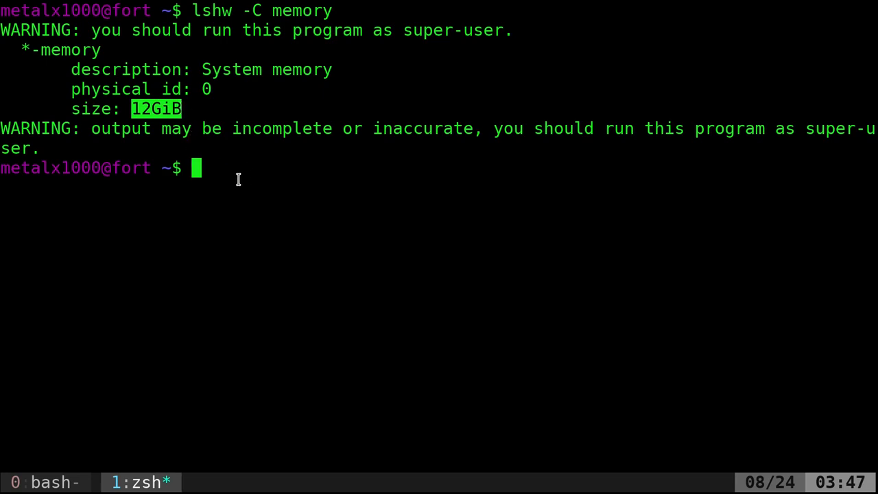
mouse_move(255, 190)
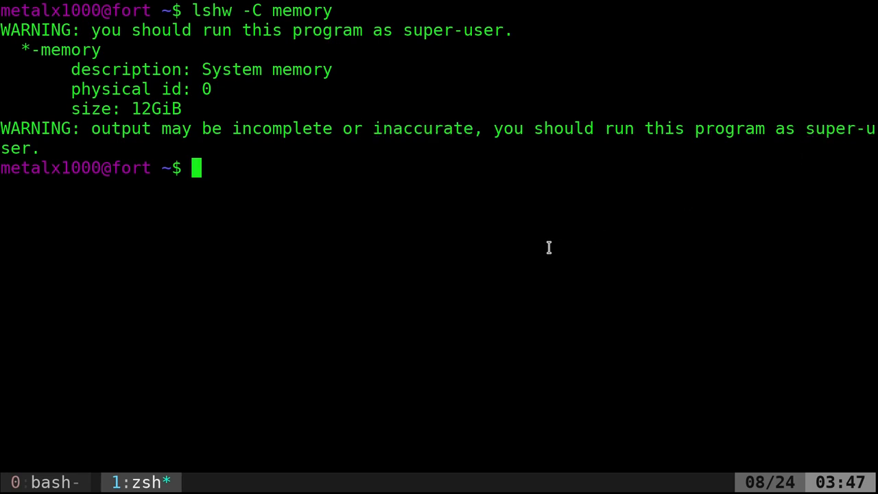
Step: Run sudo lshw -C memory for the detailed root-level memory report
type("sudo lshw -C memory")
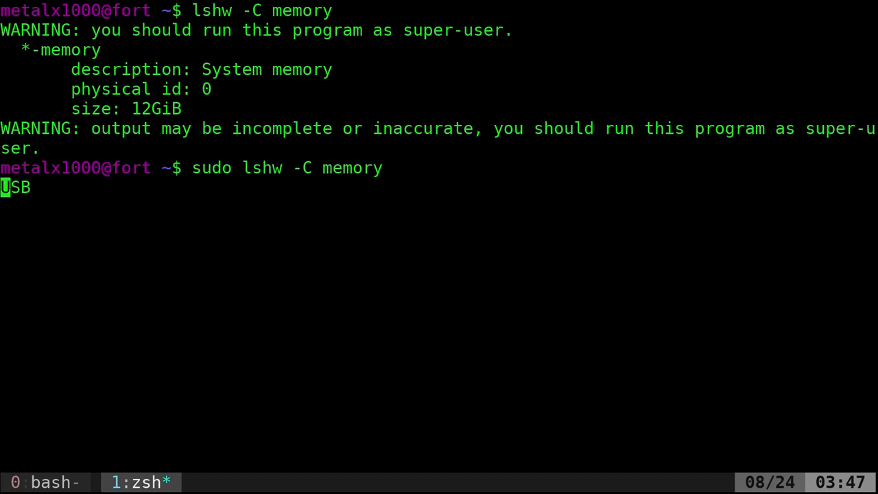
key("Return")
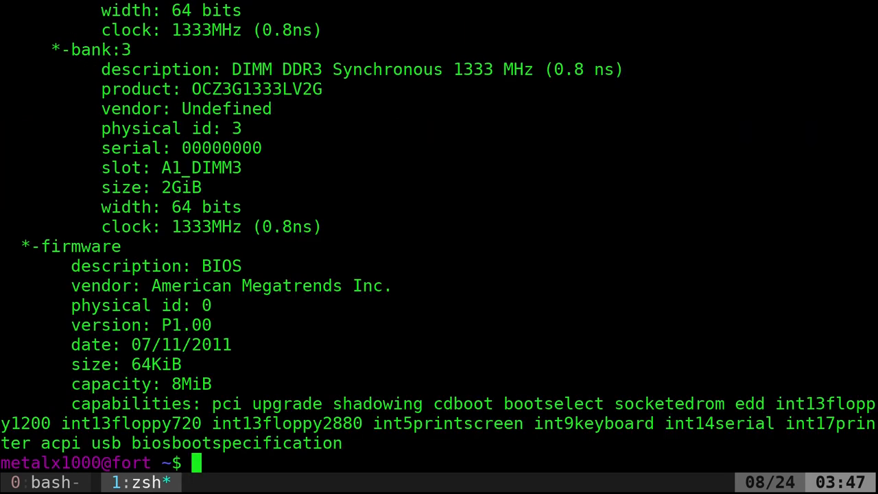
Step: Run sudo lshw -C memory -short for the compact table of caches, DIMMs and BIOS
type("sudo lshw -C memory")
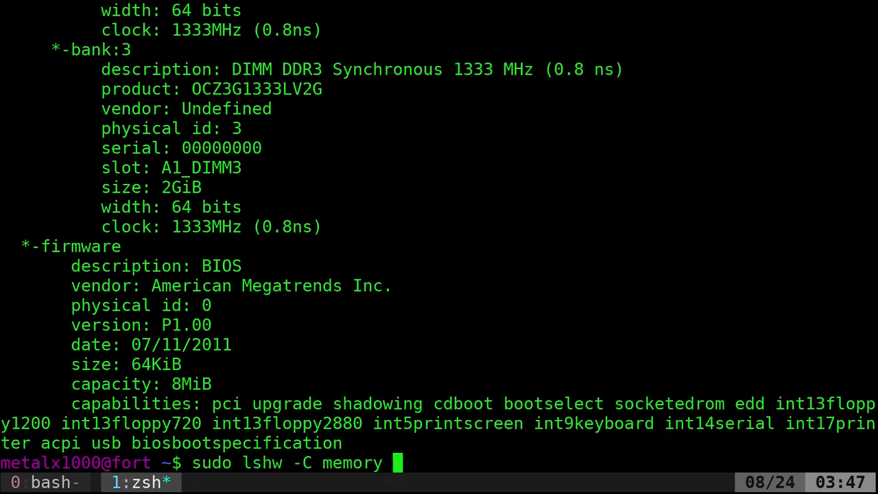
type("-short")
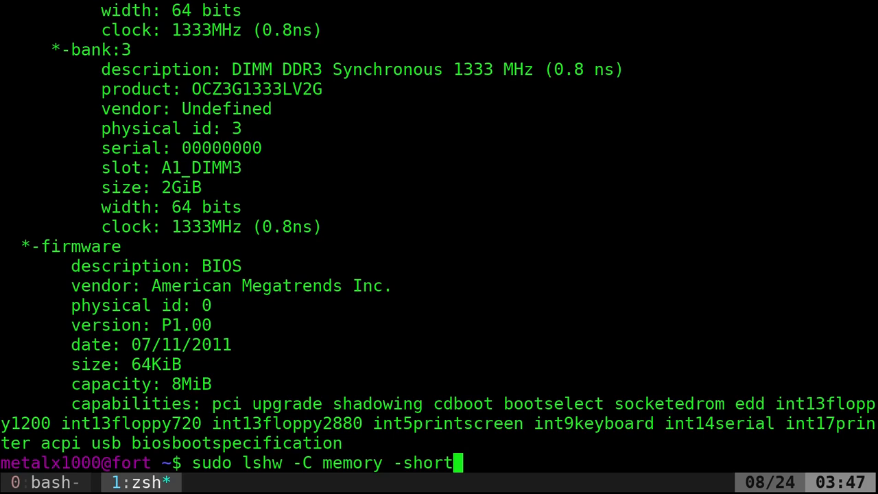
key("Return")
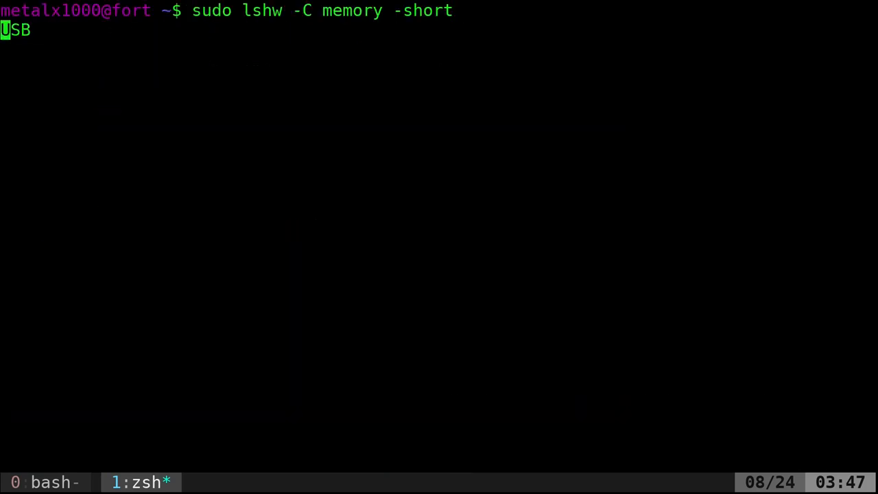
key("Return")
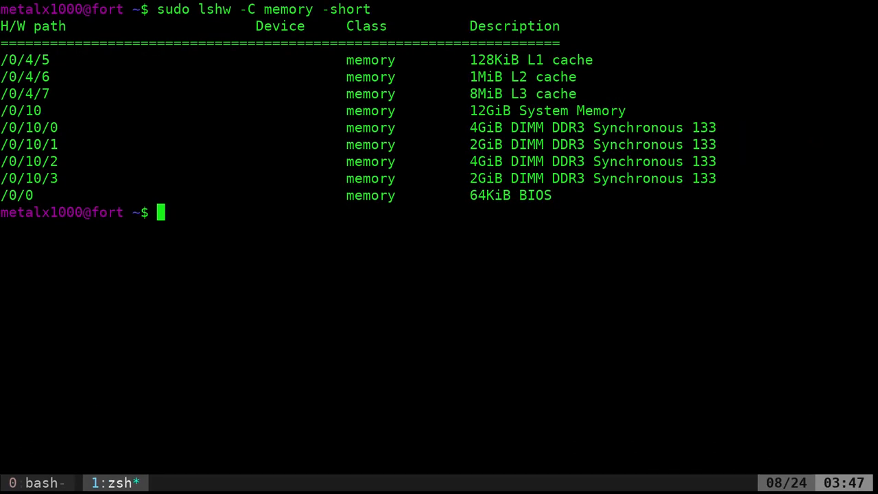
Step: Rerun sudo lshw -C memory -short so the DIMM descriptions show untruncated
key("Return")
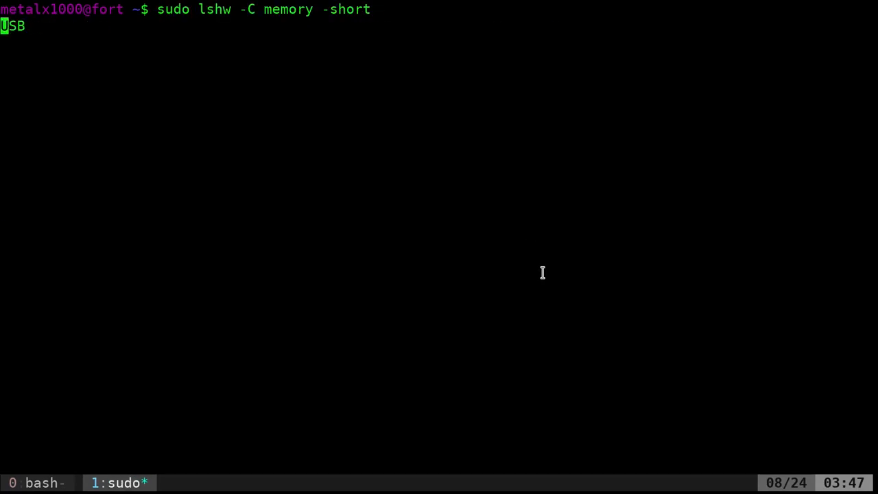
key("Return")
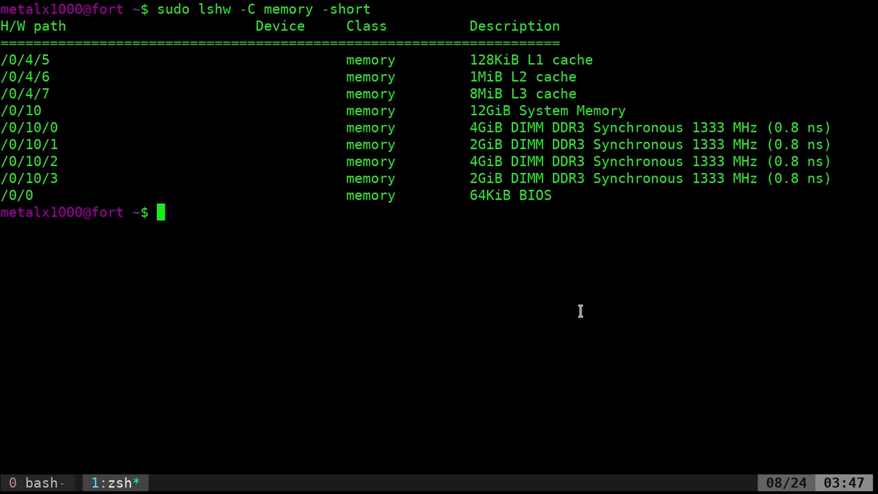
mouse_move(83, 63)
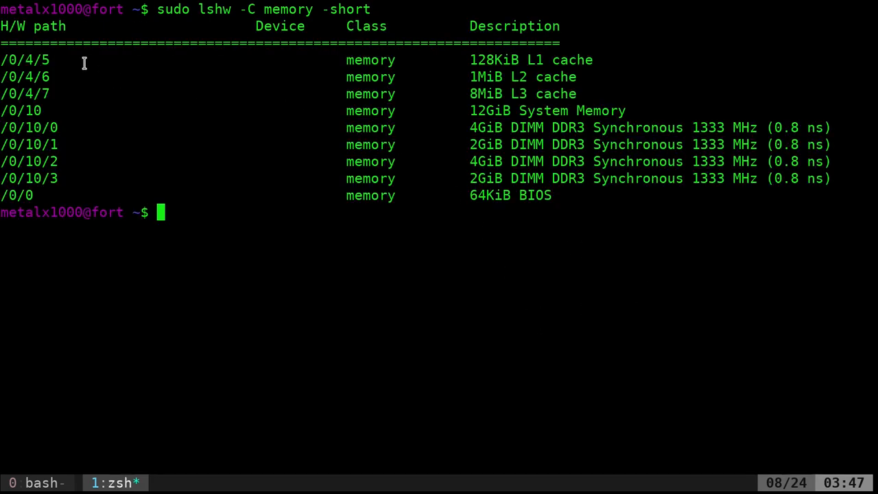
mouse_move(397, 122)
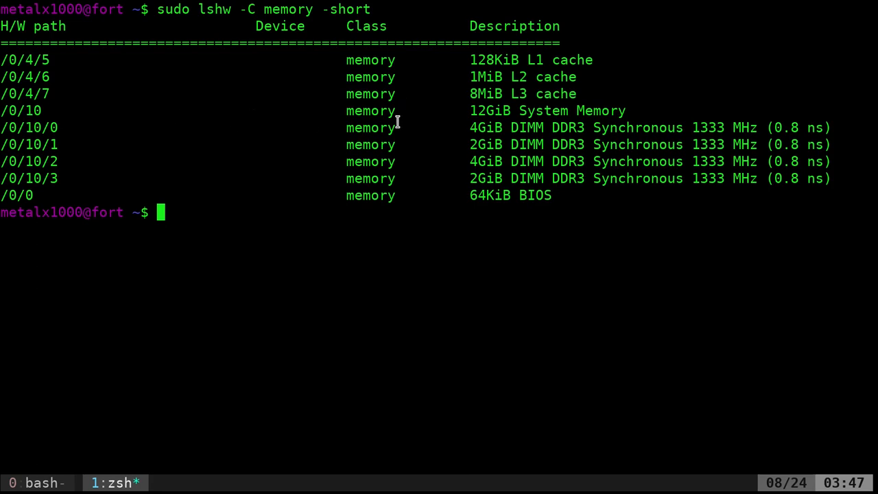
mouse_move(473, 110)
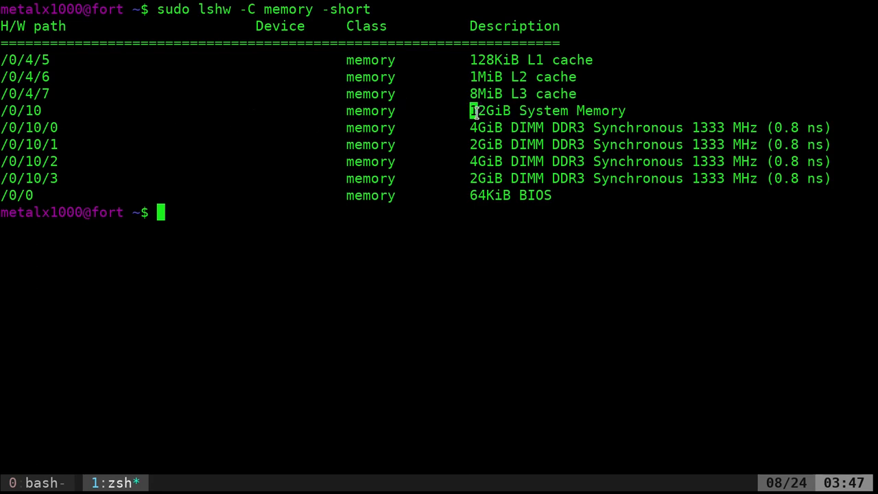
Step: Highlight the 12GiB total and the 2GiB sizes of DIMMs /0/10/3 and /0/10/1
double_click(546, 110)
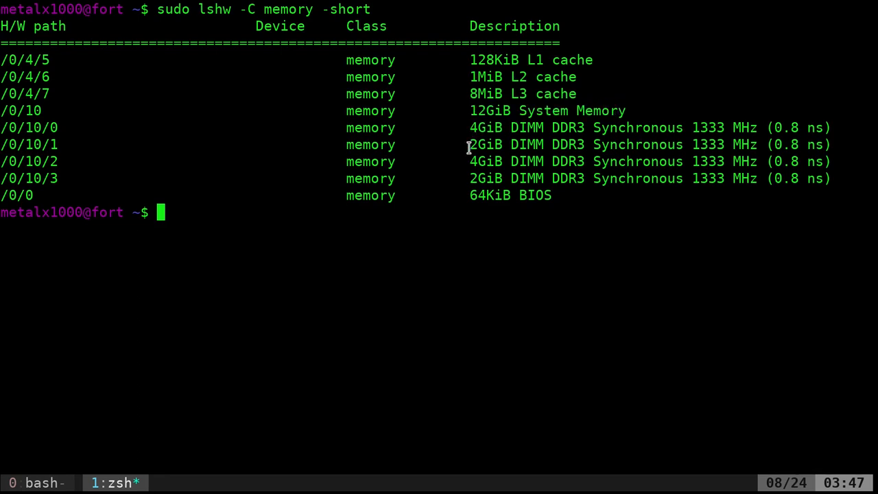
mouse_move(467, 184)
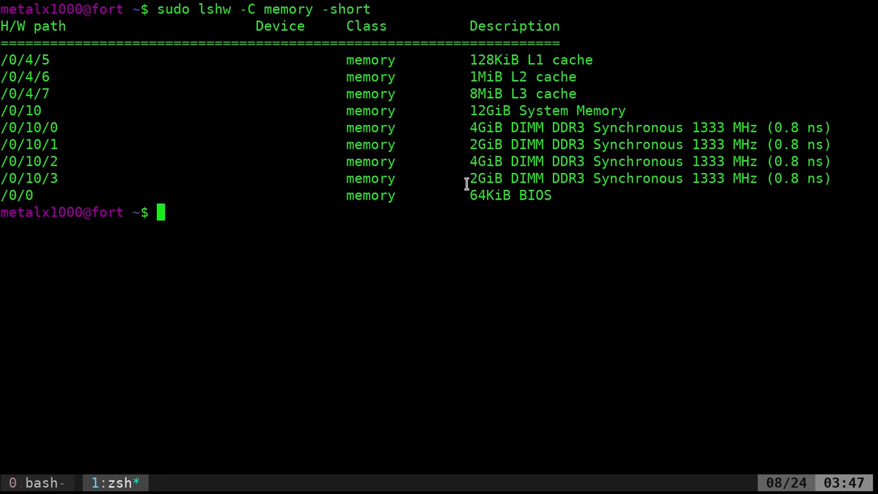
double_click(486, 179)
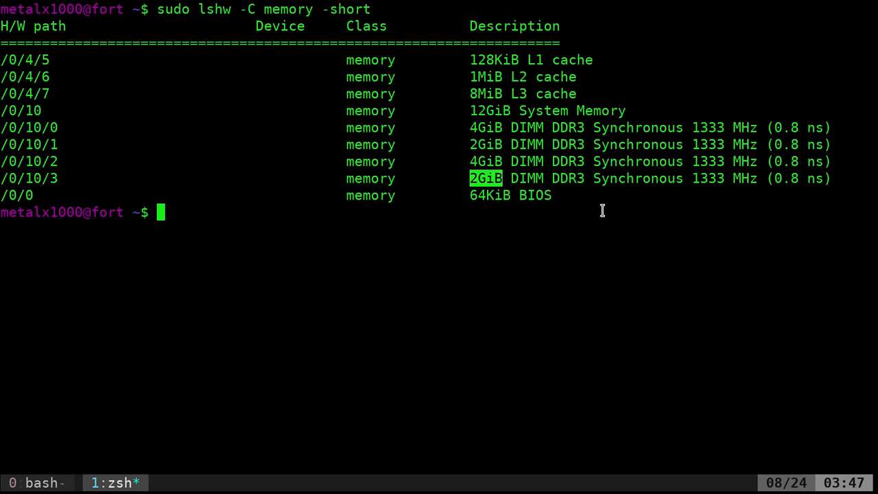
mouse_move(492, 127)
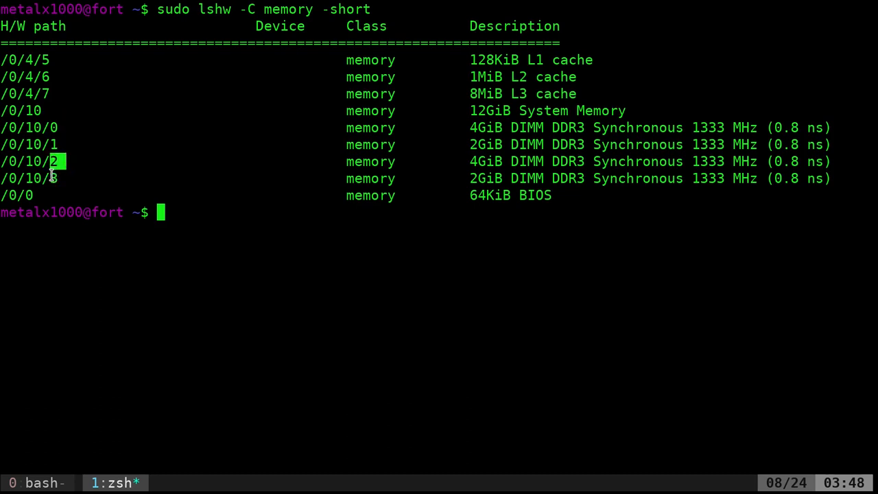
mouse_move(485, 273)
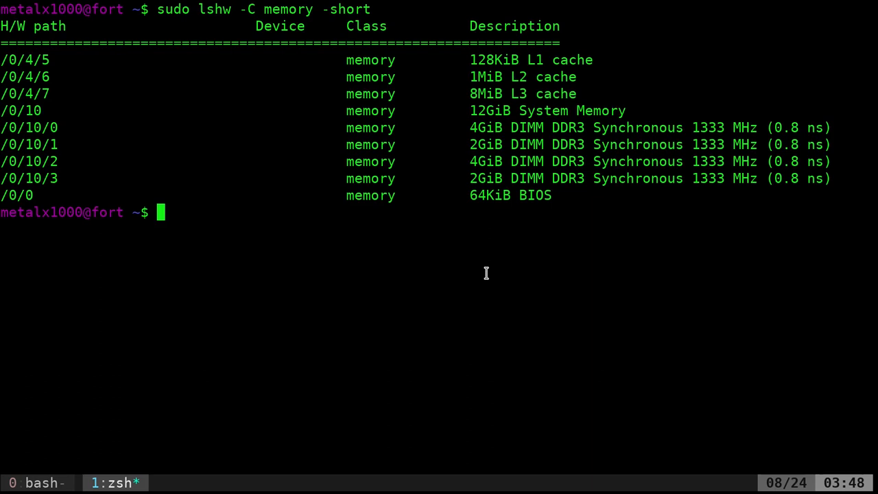
double_click(708, 144)
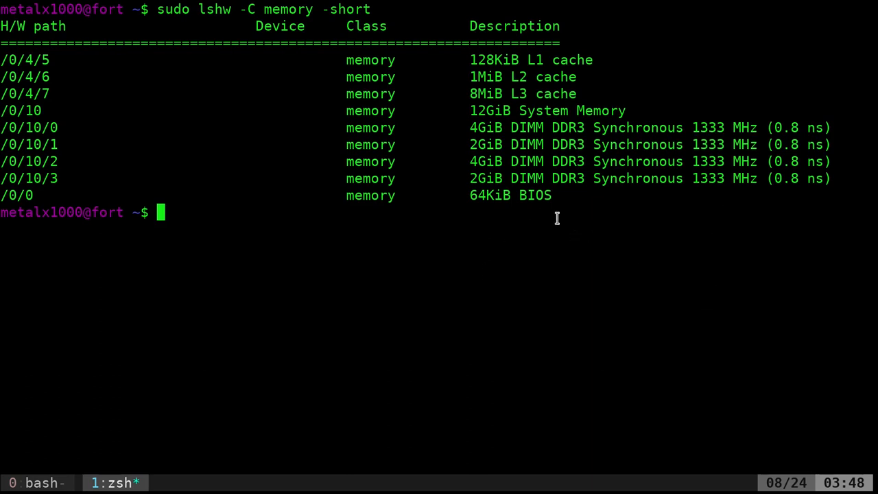
double_click(483, 146)
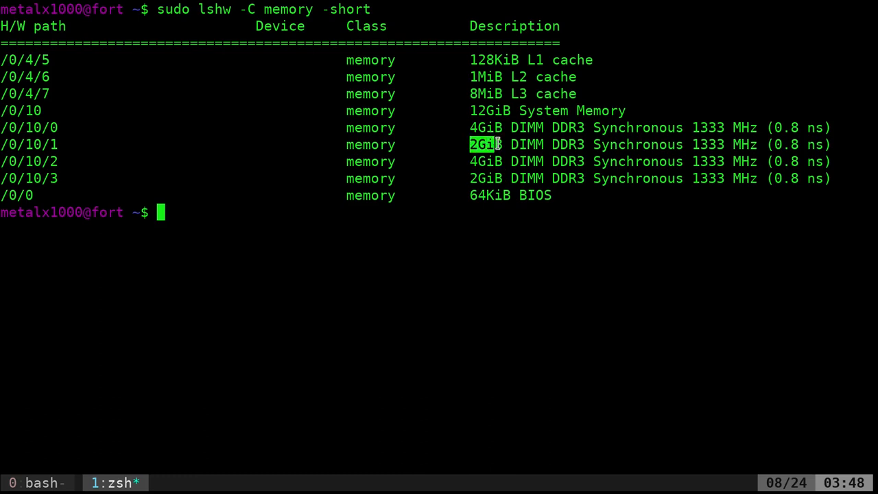